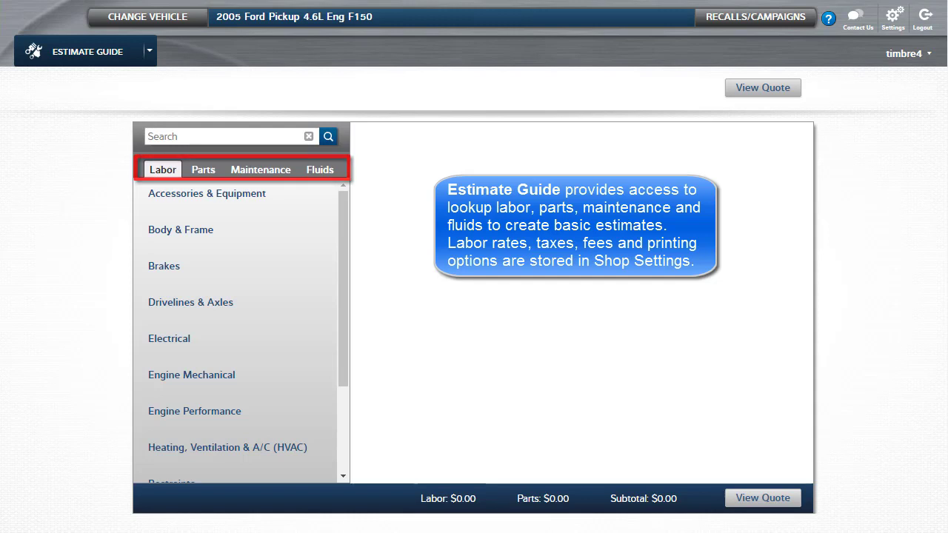
Step: Search 'water pump' and add the Water Pump Remove & Replace labor (1.9 hours, $161.50)
click(893, 16)
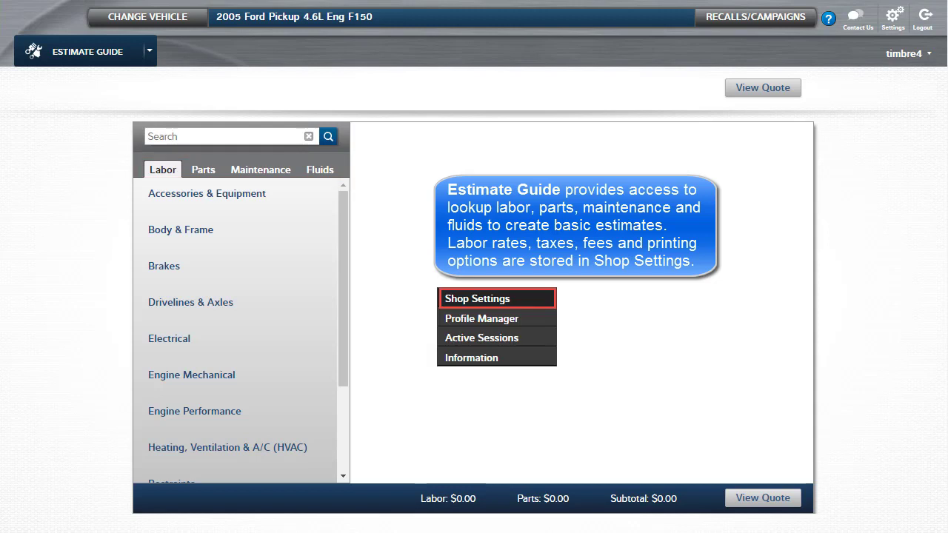
click(477, 298)
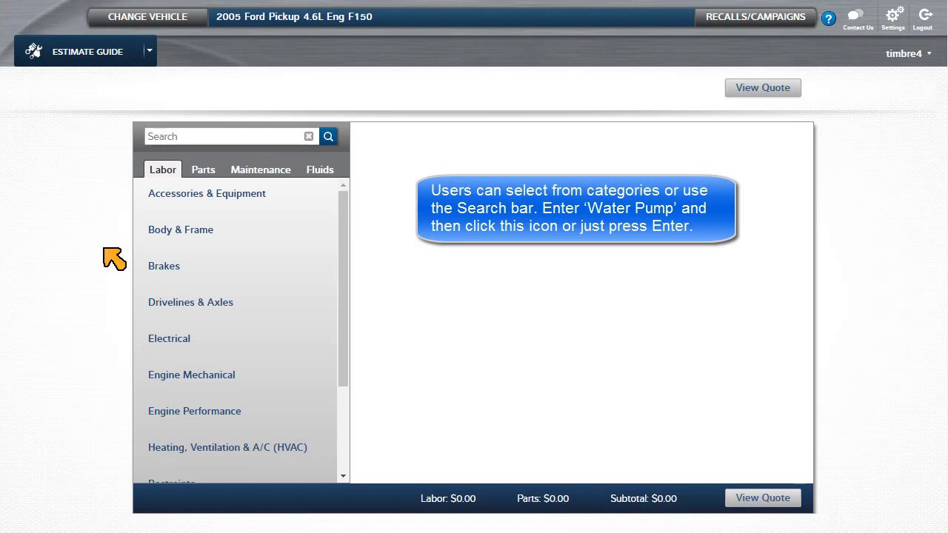
mouse_move(109, 153)
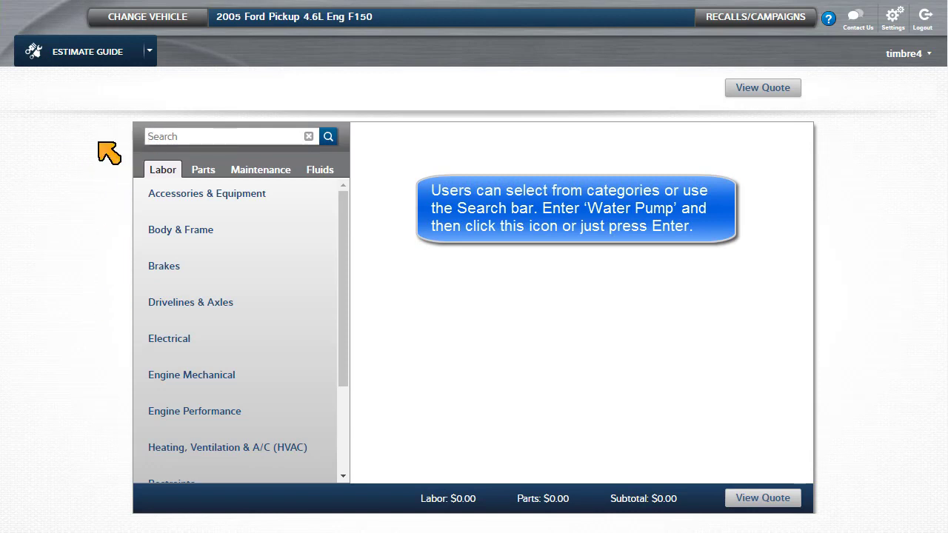
text(water)
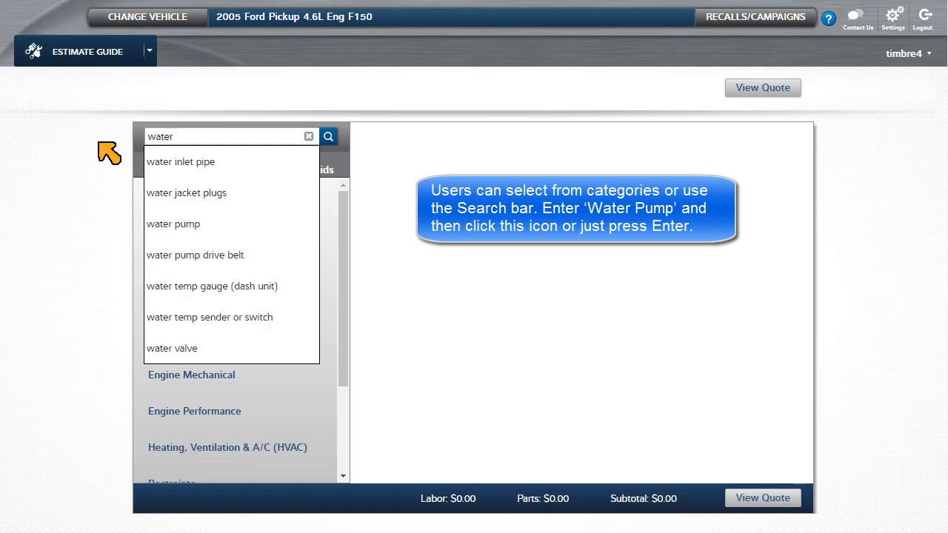
click(327, 137)
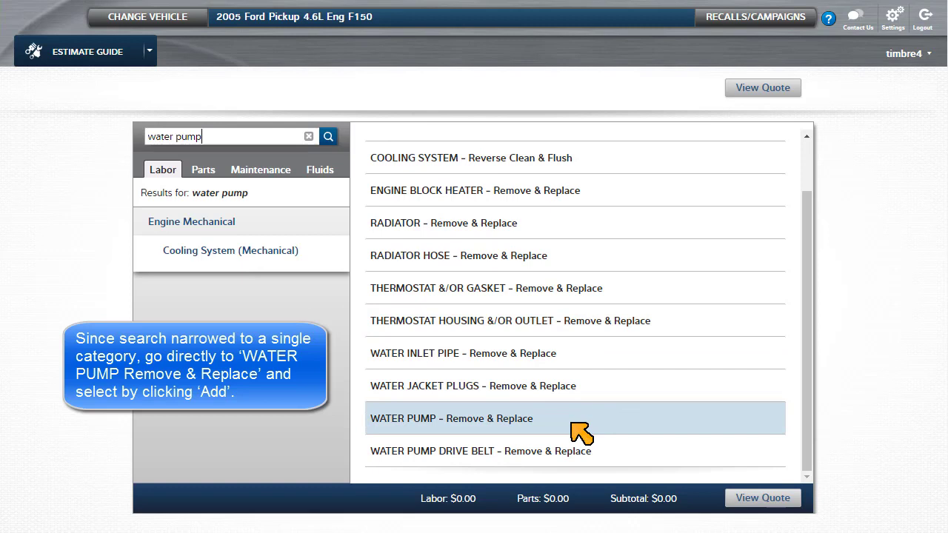
click(451, 419)
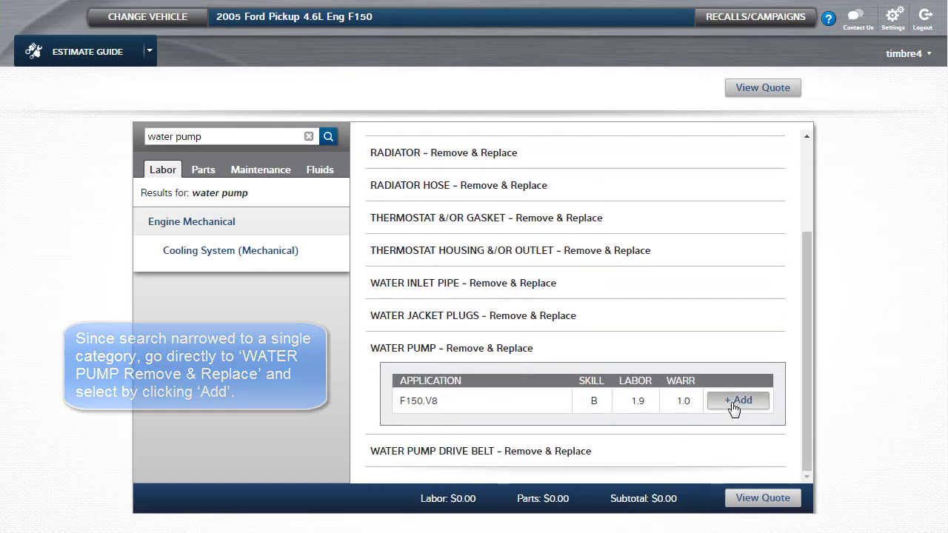
click(739, 400)
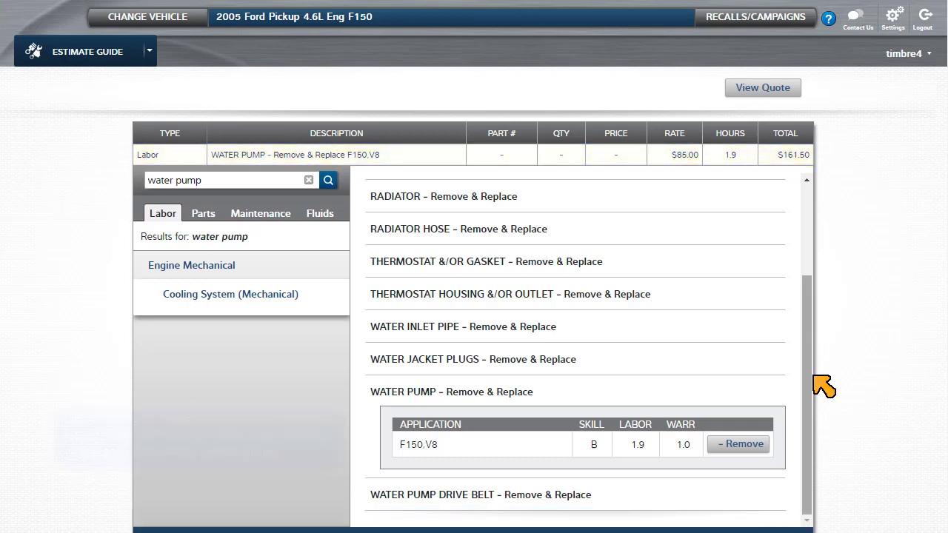
Step: Add the Water Pump part 3L3Z 8501 CA ($122.55) from the Parts listing
click(203, 213)
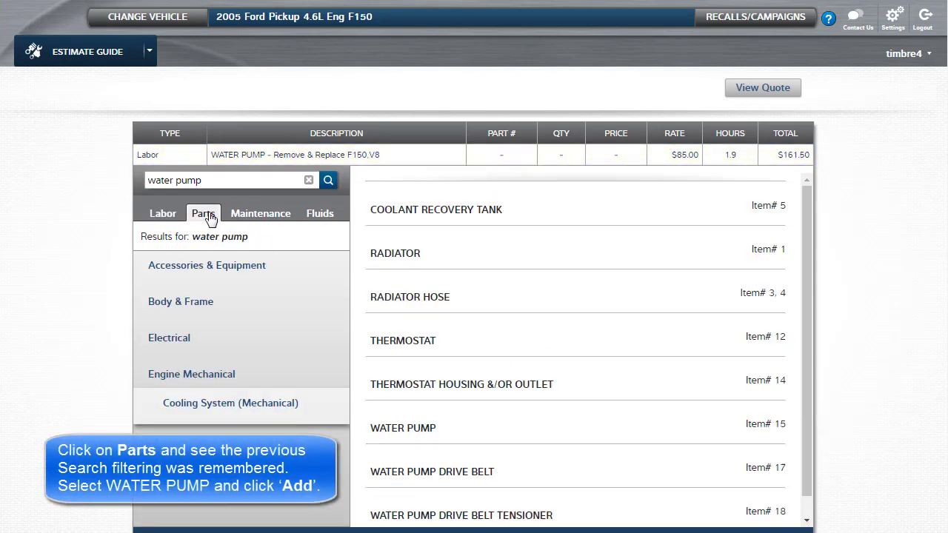
click(403, 427)
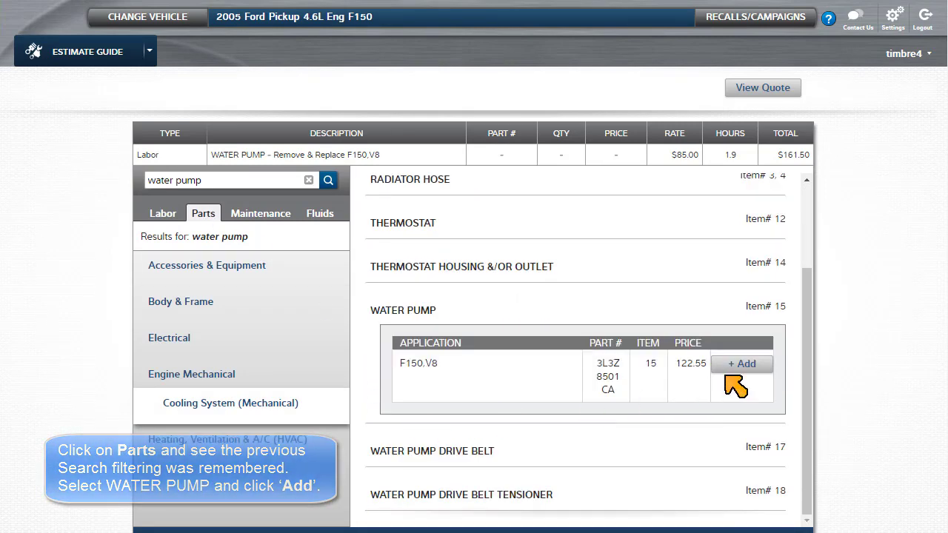
click(742, 364)
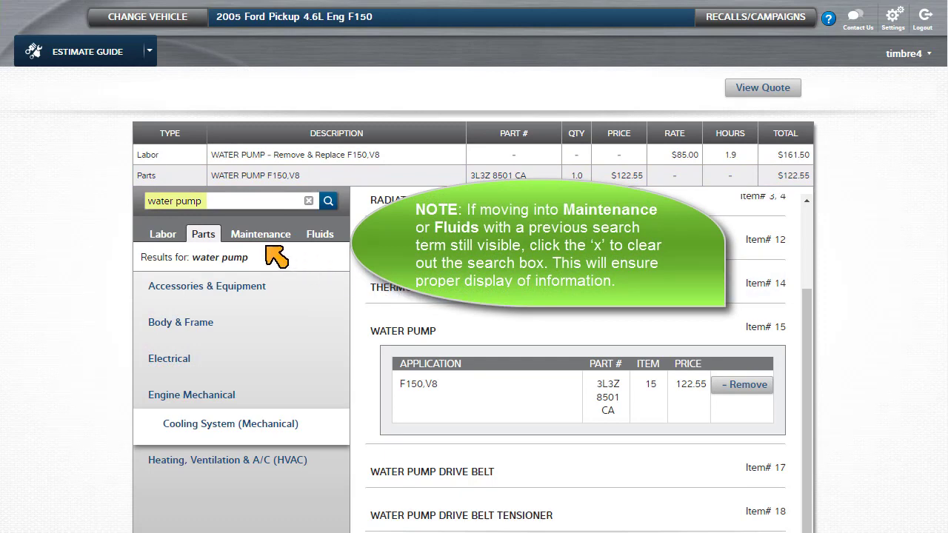
mouse_move(320, 258)
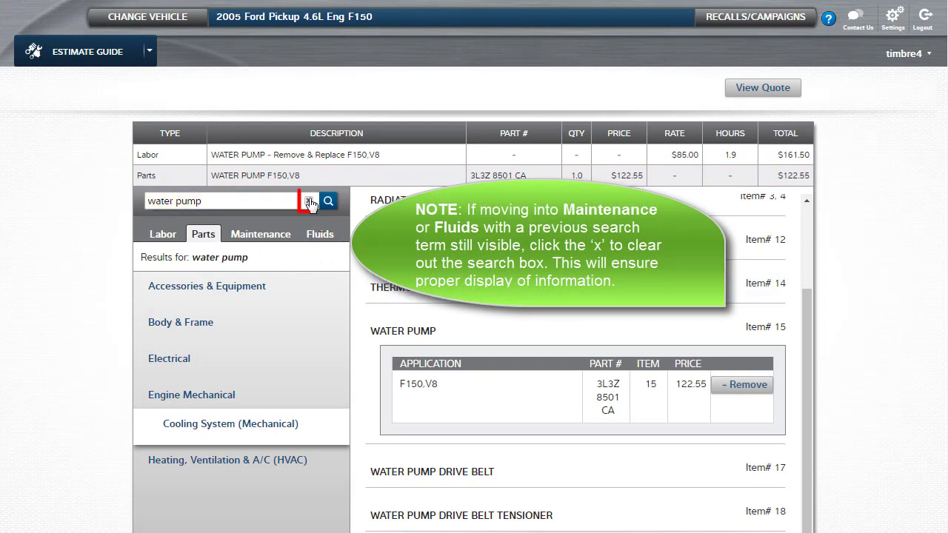
Step: Clear the water pump search and show the Maintenance categories Mileage, Timed and Other
click(311, 201)
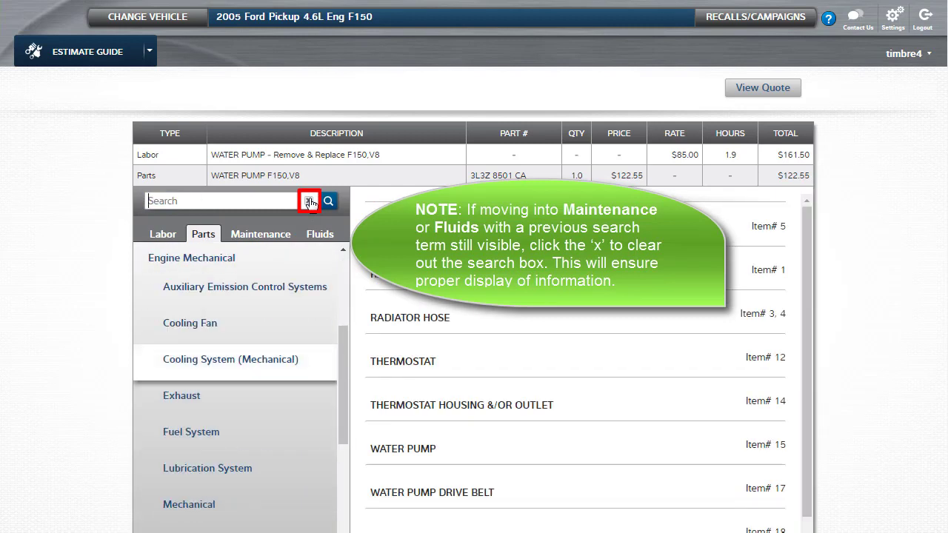
click(260, 234)
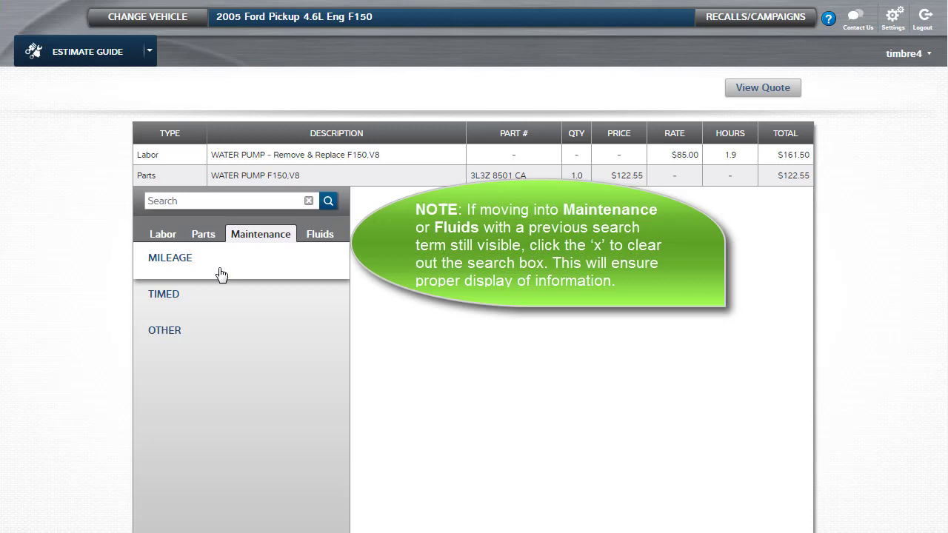
mouse_move(218, 300)
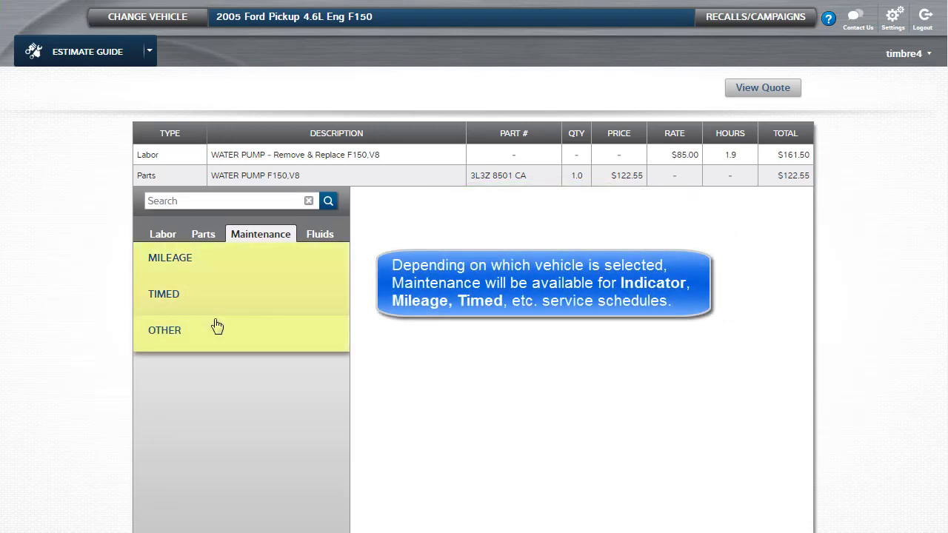
Step: Add the 105,000 Miles maintenance labor (1.7 hours, $144.50) and its Normal Details as notes
click(170, 258)
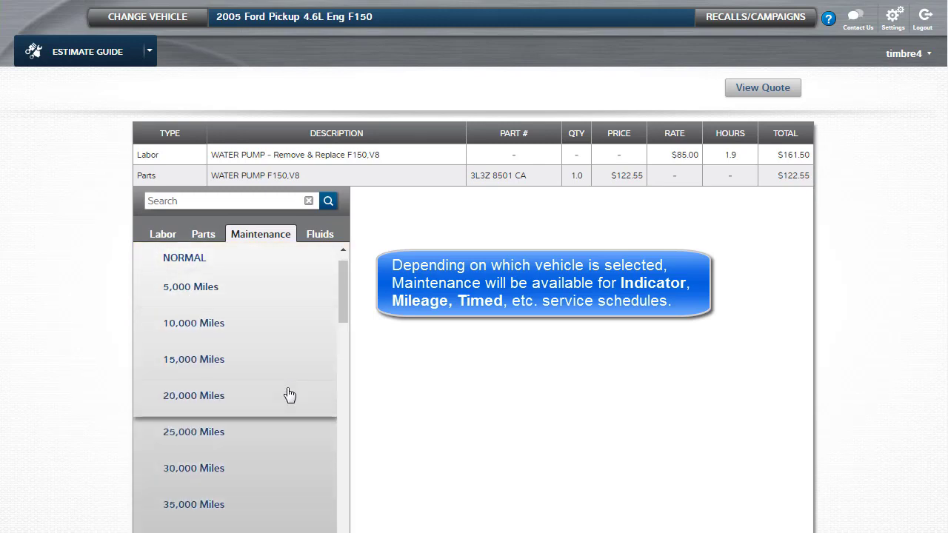
scroll(down, 3)
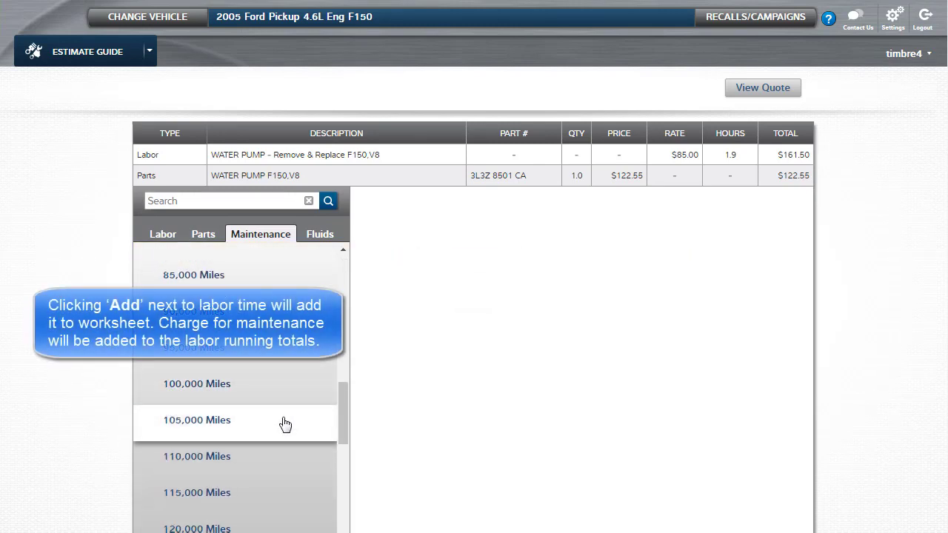
click(197, 420)
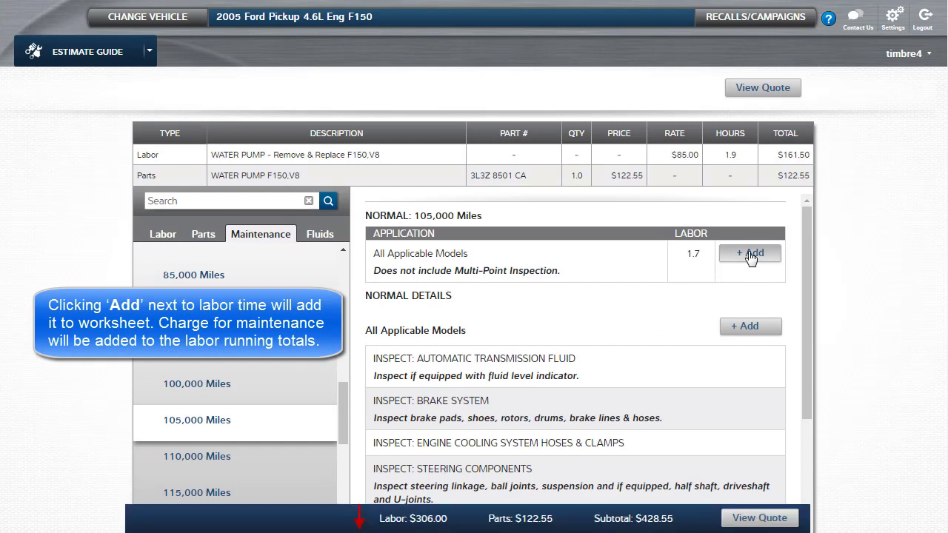
click(750, 253)
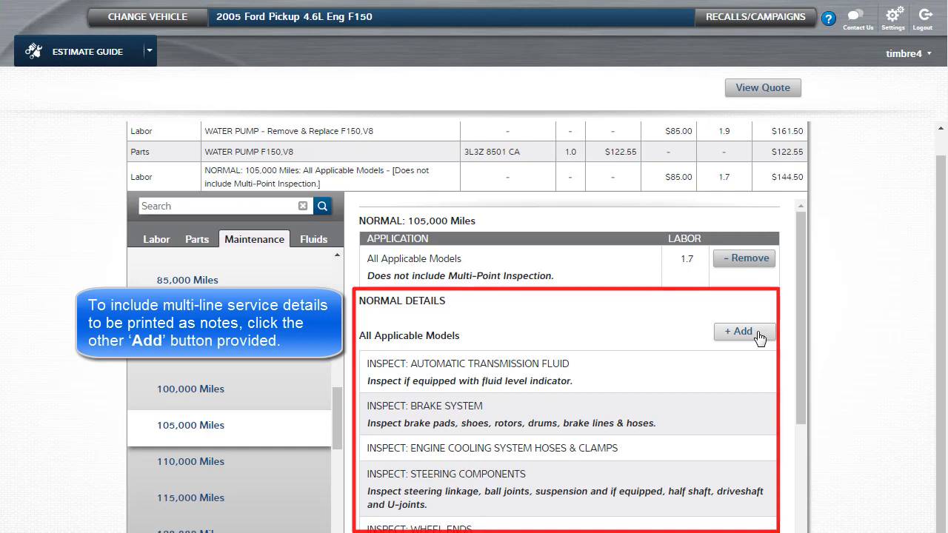
click(744, 331)
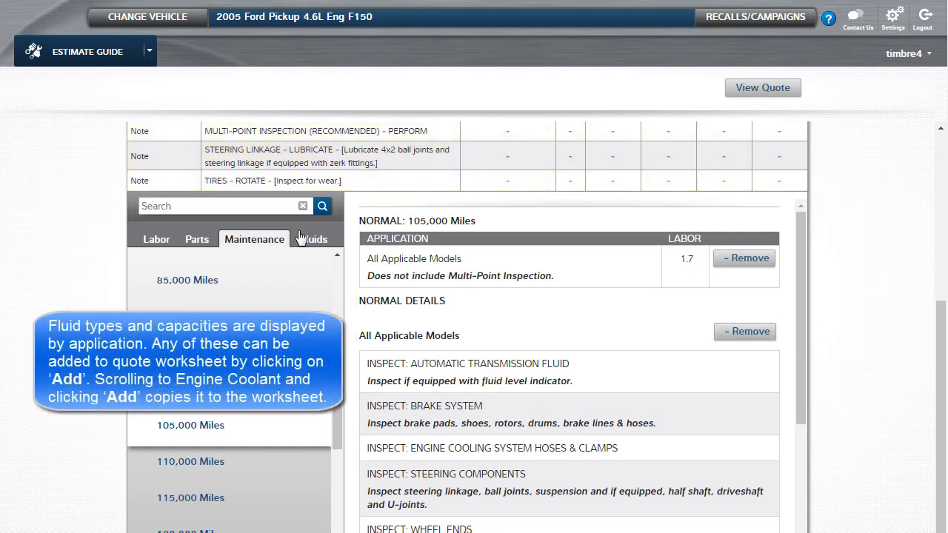
Step: Add Engine Coolant, 19.8 quarts of Ford Premium Gold, from the Fluids listing
click(314, 240)
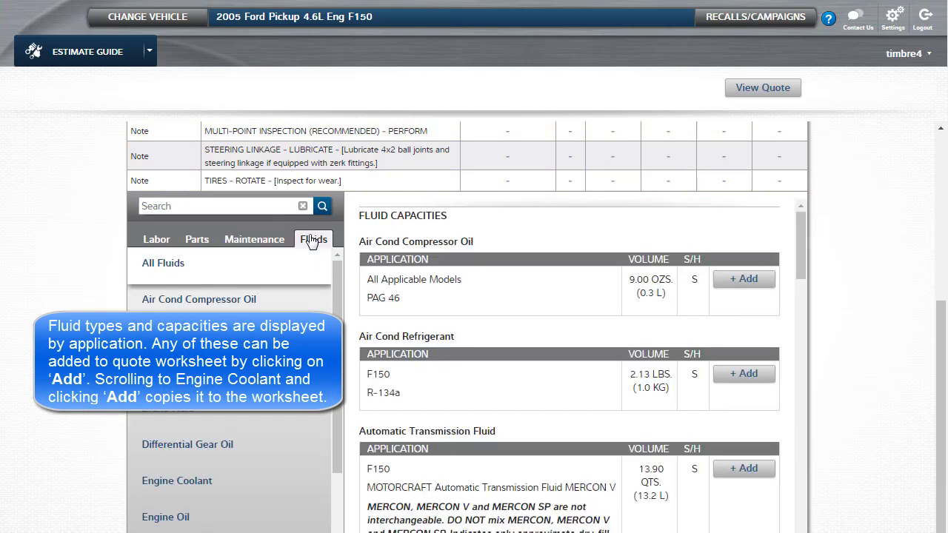
mouse_move(71, 286)
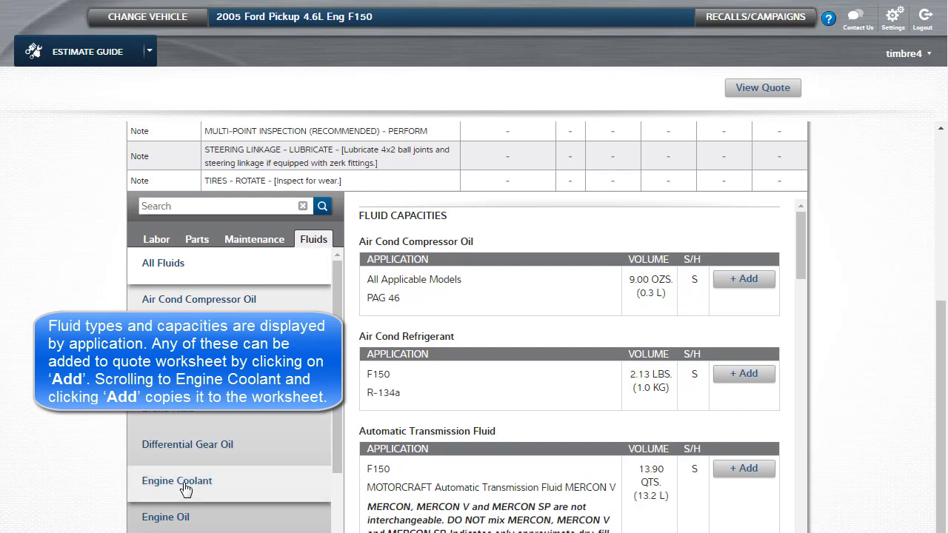
click(177, 481)
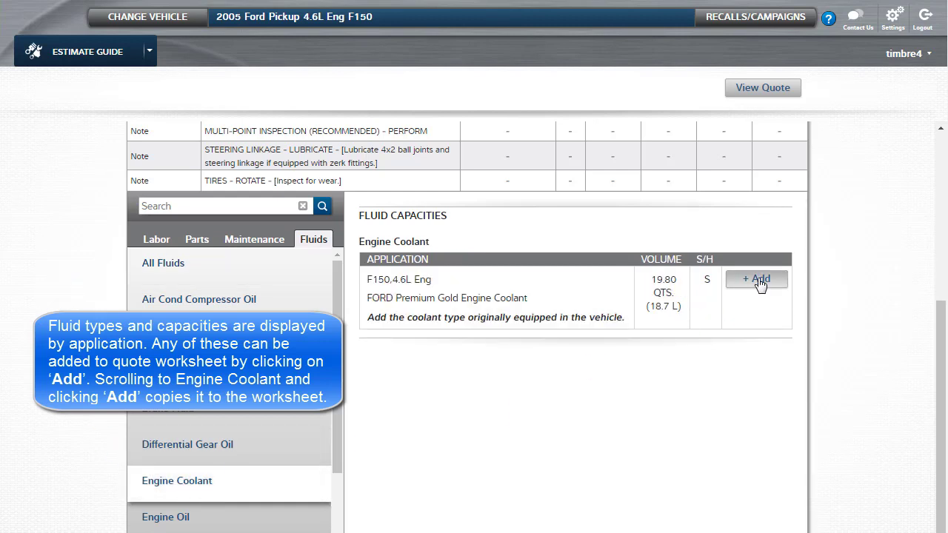
click(756, 279)
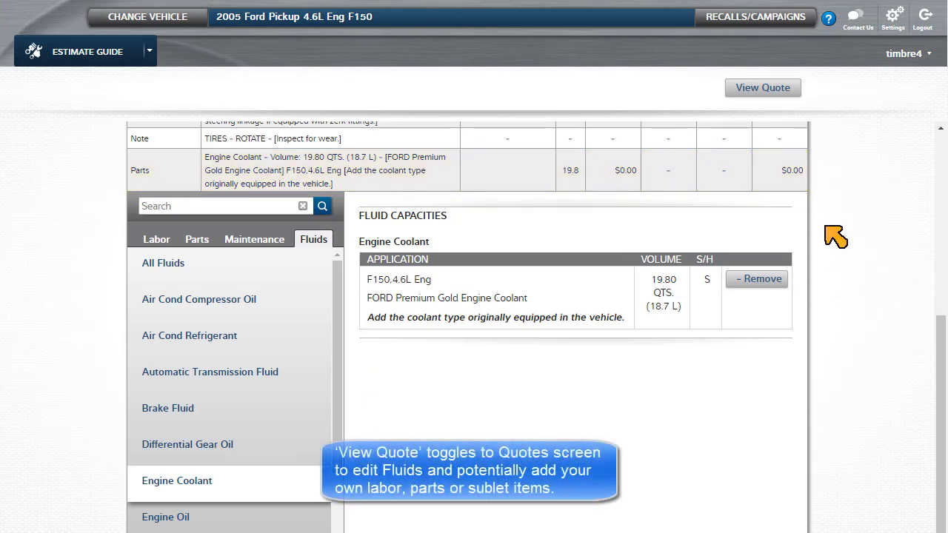
Step: Review the full quote ($306.00 labor, $122.55 parts) and open the Add Item dropdown
click(763, 87)
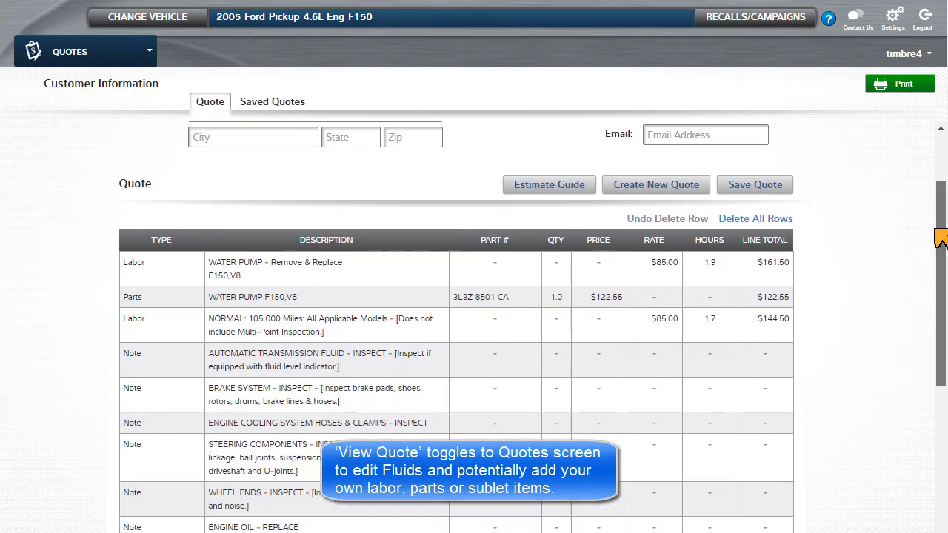
scroll(down, 3)
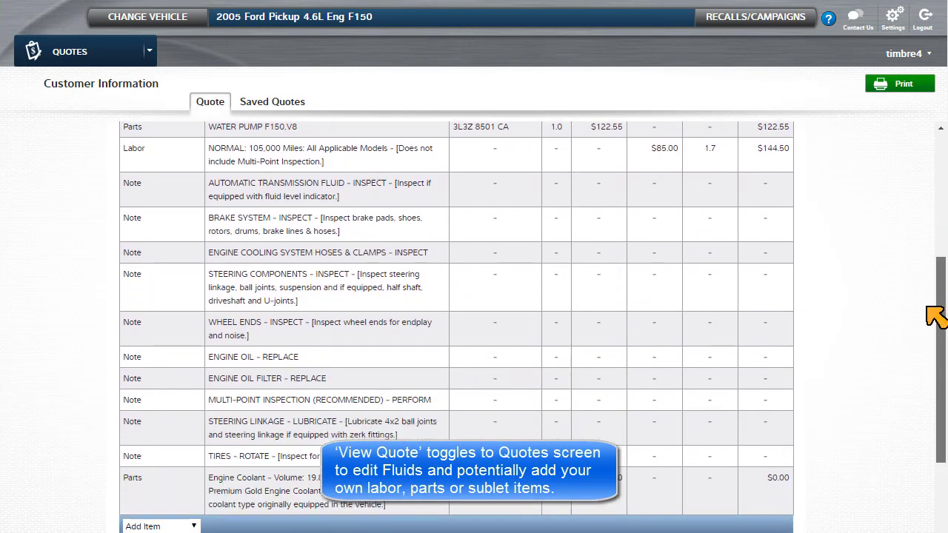
scroll(down, 3)
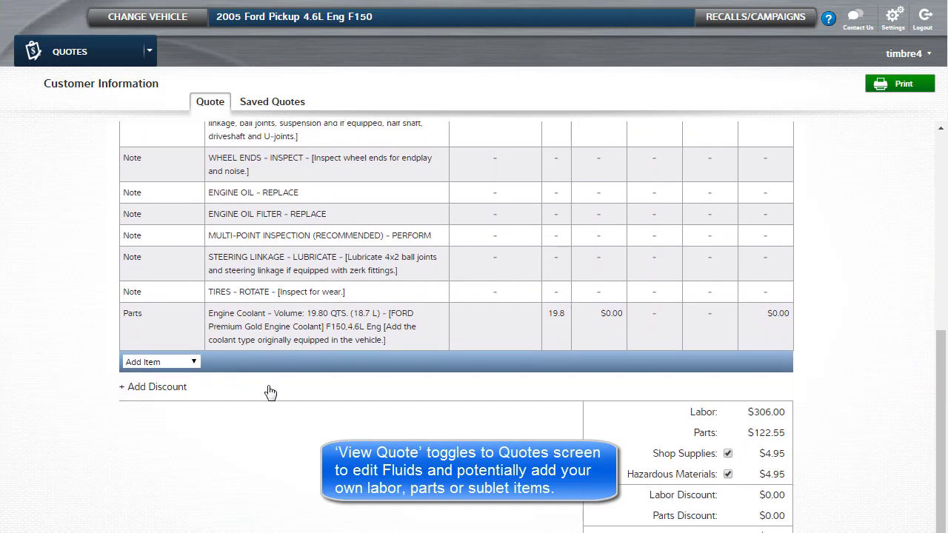
click(160, 361)
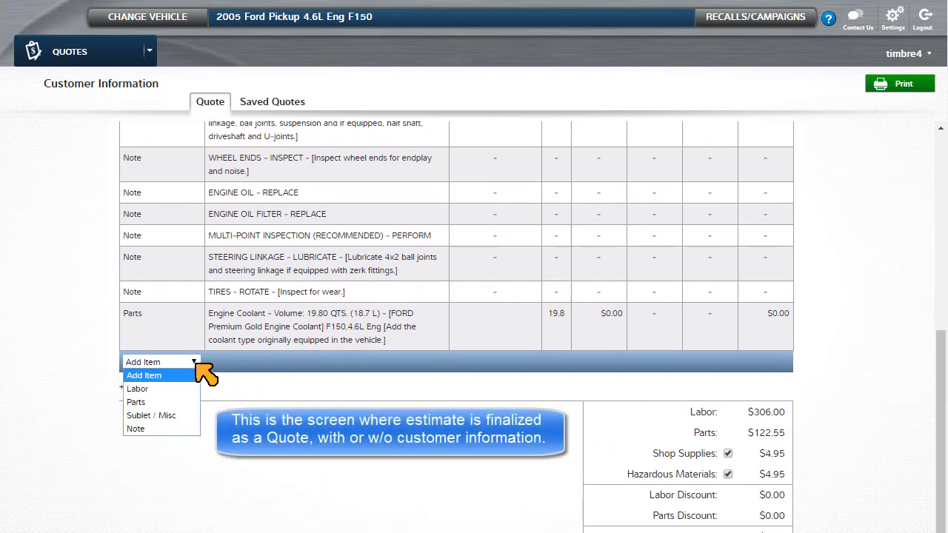